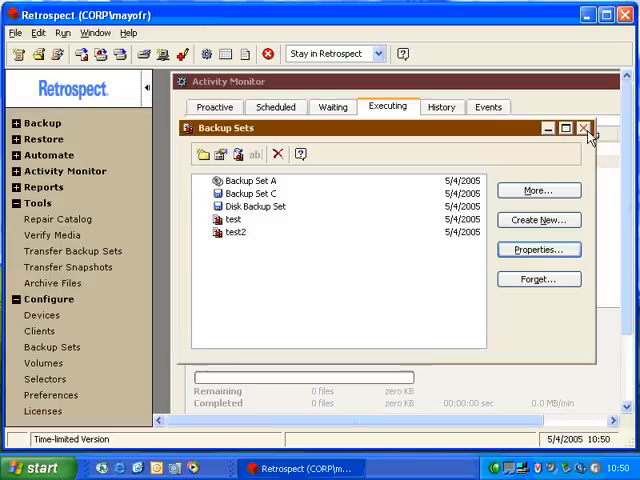
Reopen the Backup Sets list via Configure and select Disk Backup Set.
left_click(584, 128)
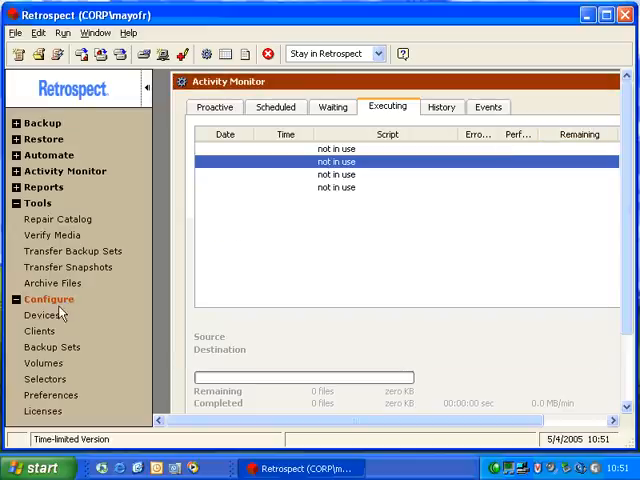
left_click(52, 348)
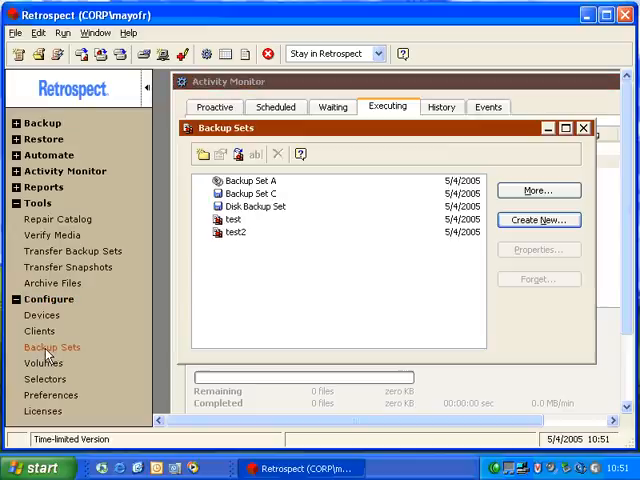
left_click(256, 204)
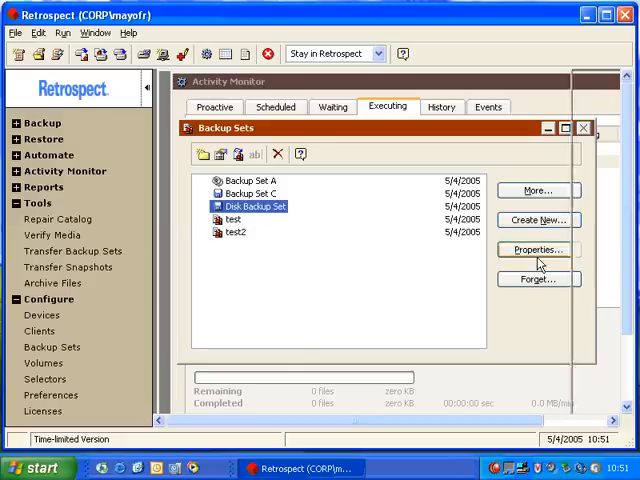
Review Disk Backup Set's summary, then its options: compressed catalog, grooming backups older than 10.
left_click(536, 250)
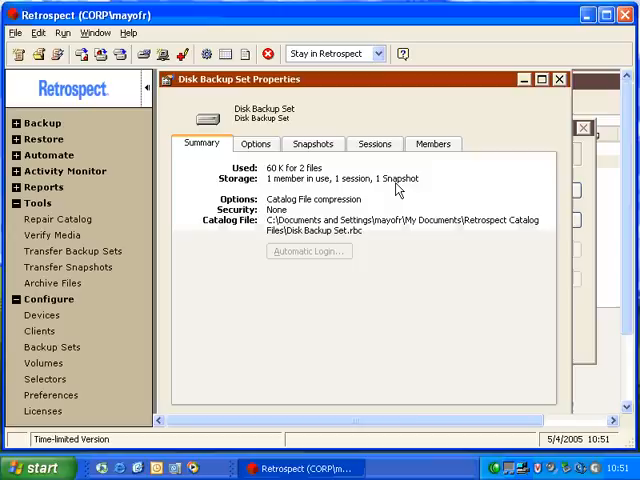
mouse_move(276, 208)
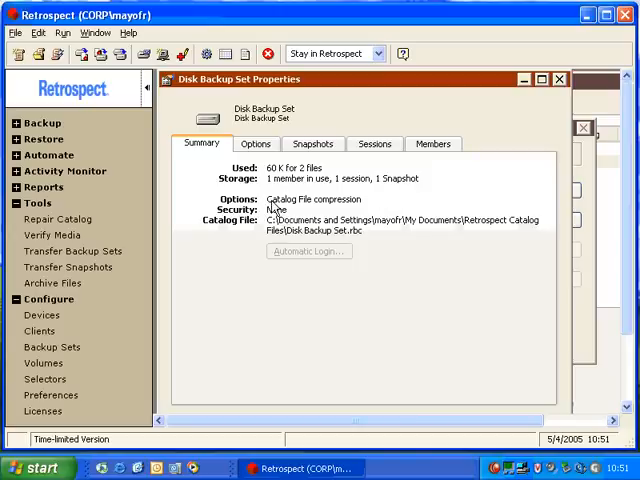
mouse_move(308, 208)
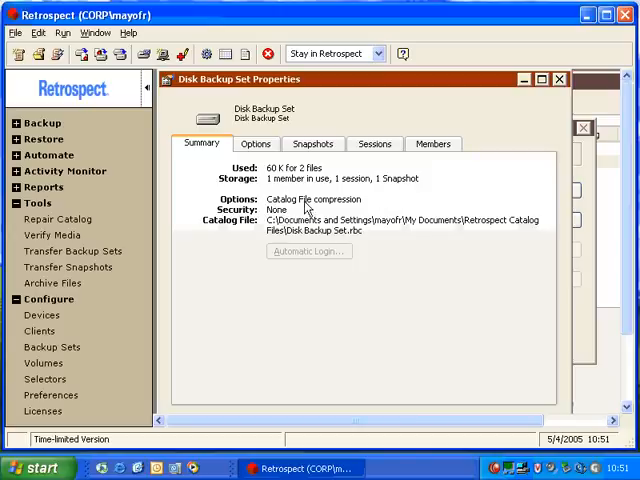
mouse_move(312, 208)
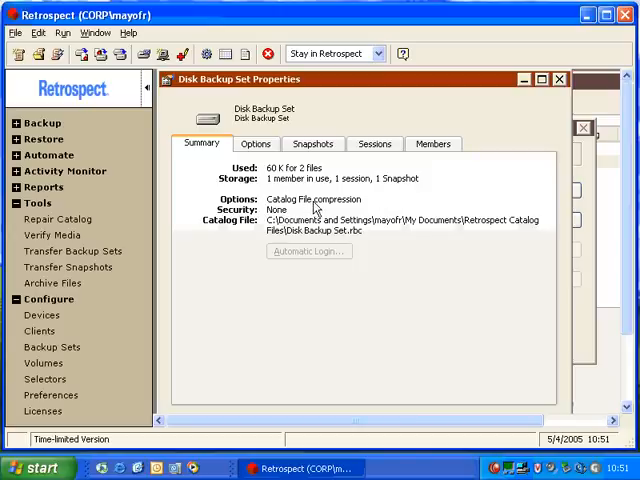
mouse_move(340, 208)
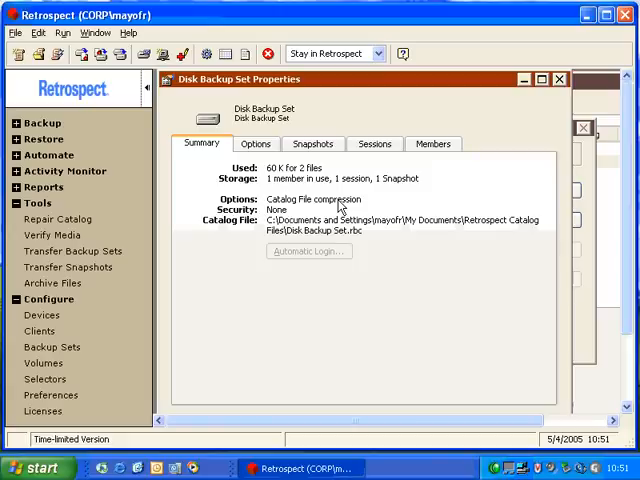
mouse_move(286, 220)
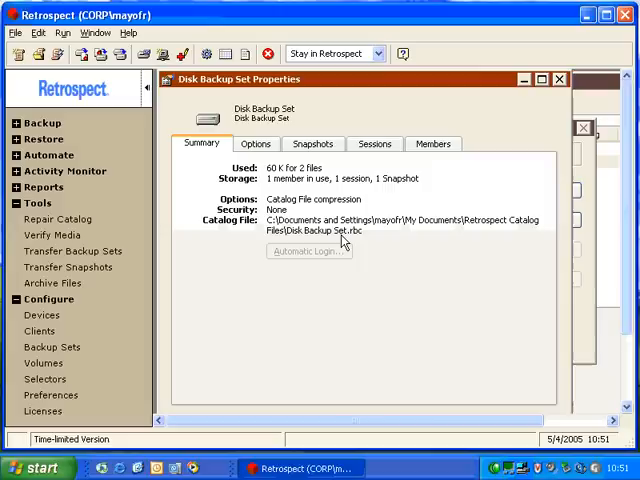
left_click(256, 144)
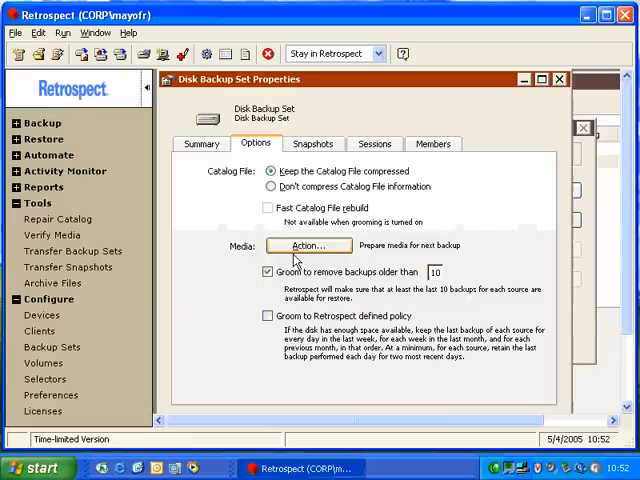
left_click(308, 244)
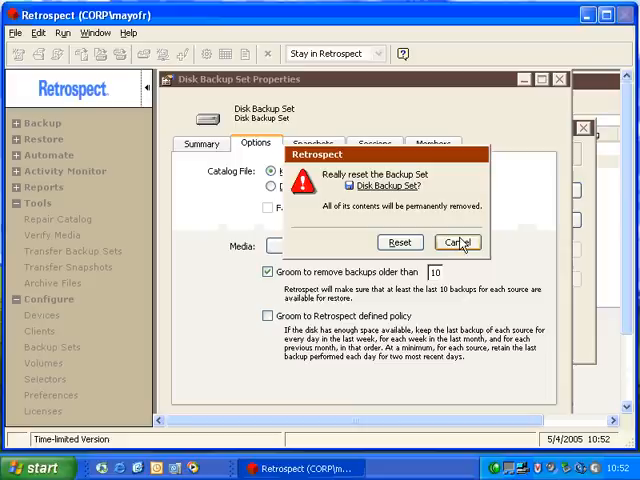
left_click(456, 242)
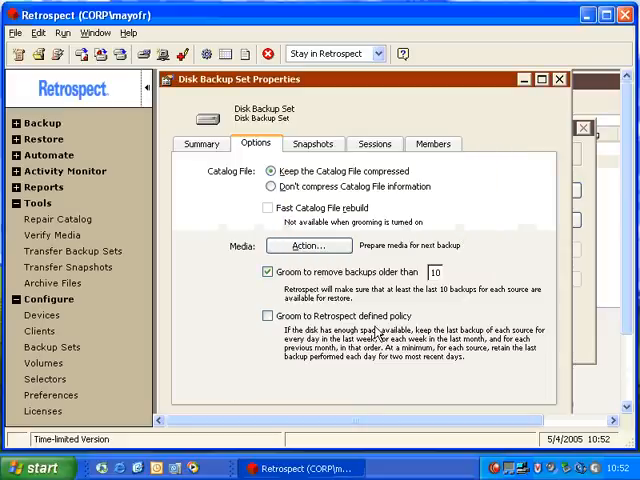
Review Disk Backup Set's snapshots and sessions, ending on its 30.8 M EXTERNAL HD member.
left_click(312, 144)
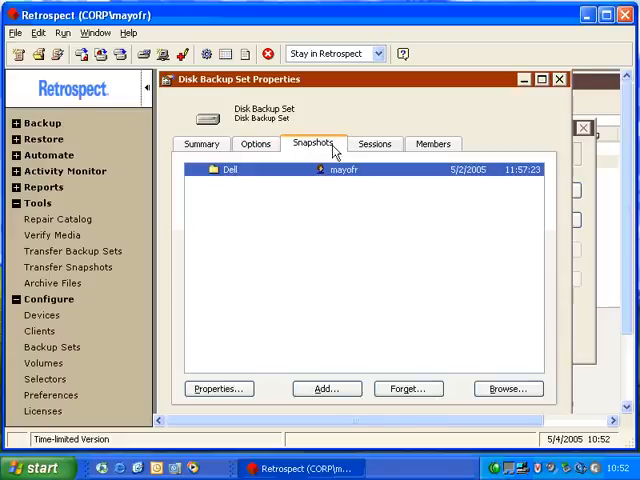
left_click(374, 144)
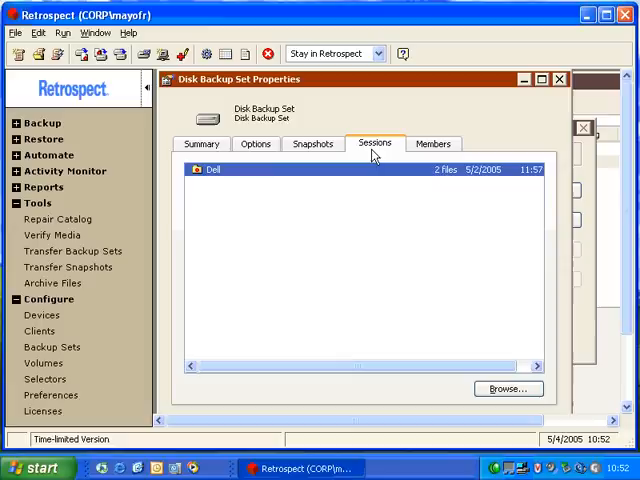
left_click(432, 144)
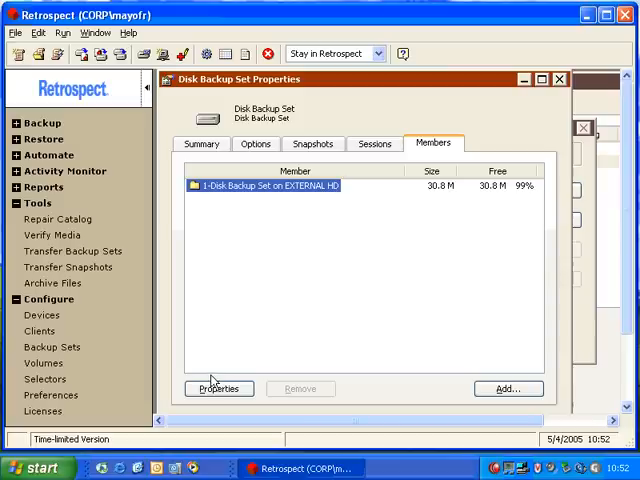
Confirm EXTERNAL HD (E:) as the member's storage disk, then bring up Backup Set A's properties.
left_click(218, 388)
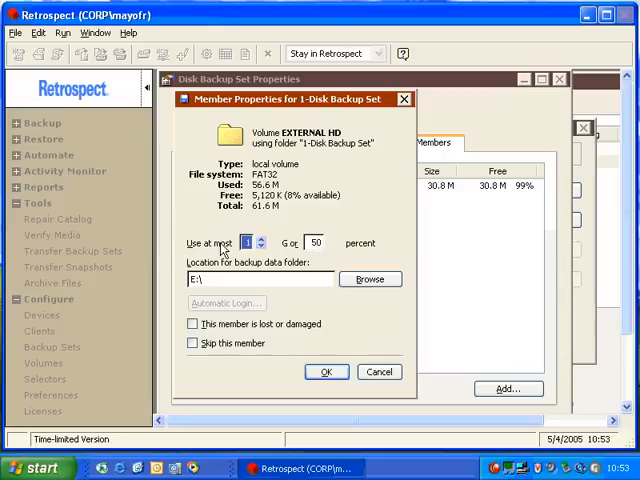
mouse_move(224, 250)
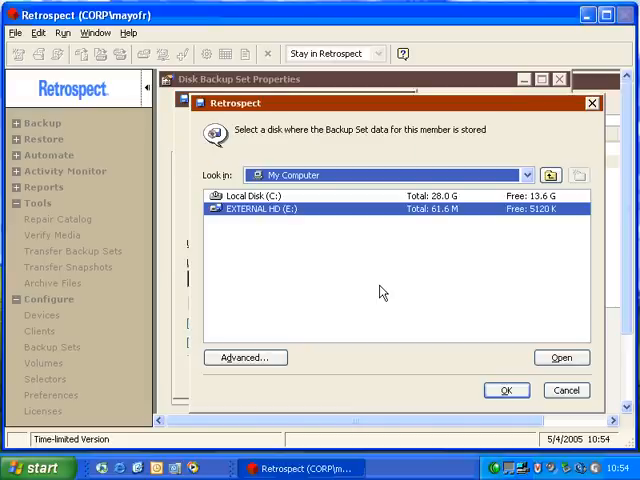
mouse_move(372, 234)
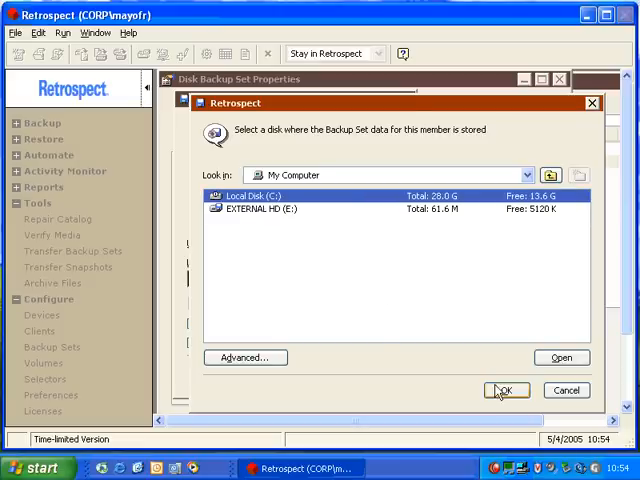
left_click(504, 390)
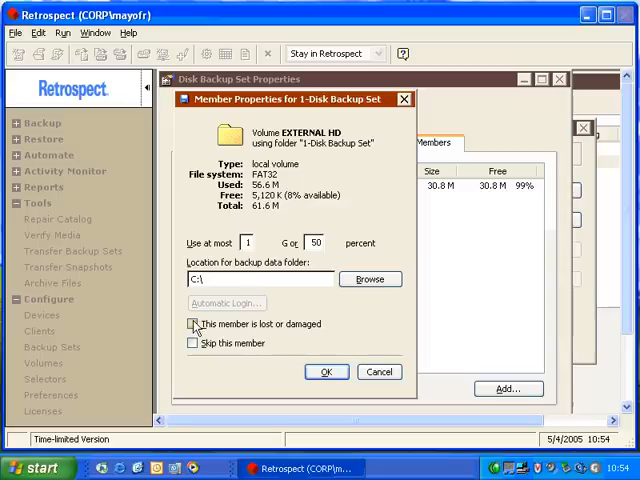
left_click(192, 324)
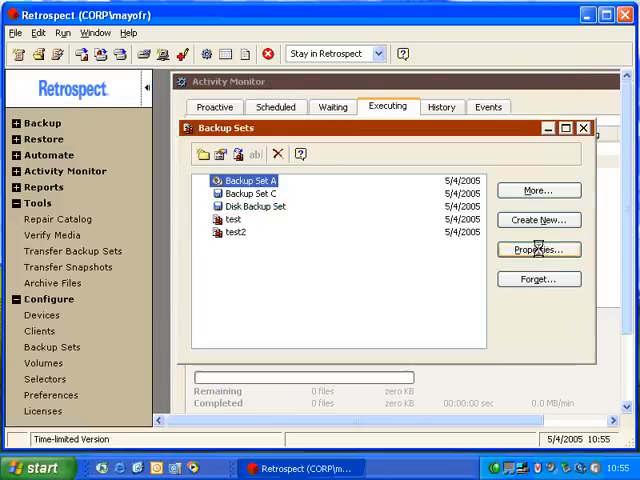
left_click(538, 250)
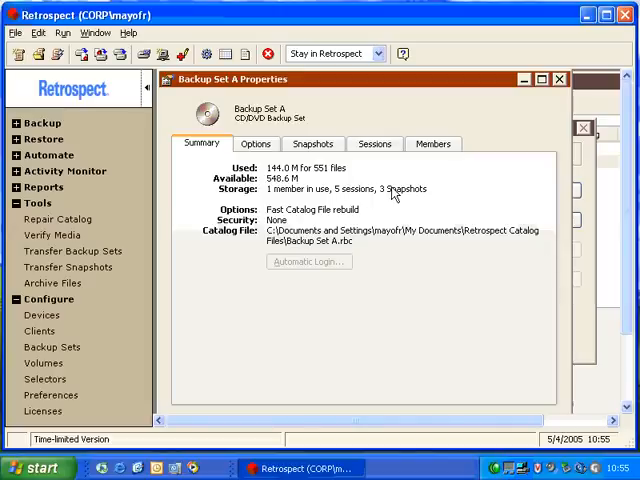
View Backup Set A's catalog options: uncompressed catalog with fast catalog file rebuild.
left_click(256, 144)
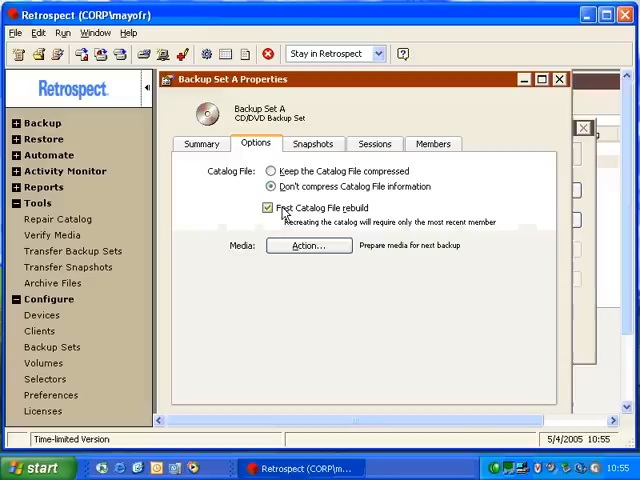
mouse_move(398, 216)
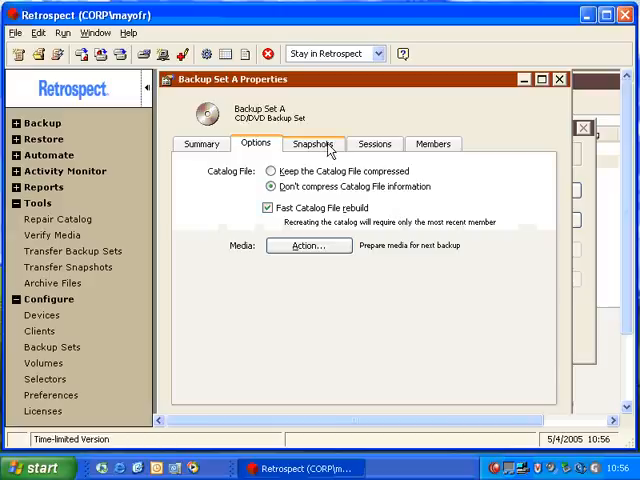
Browse the Dell snapshot's files, expanding Drivers, then return to Backup Set A's snapshots list.
left_click(312, 144)
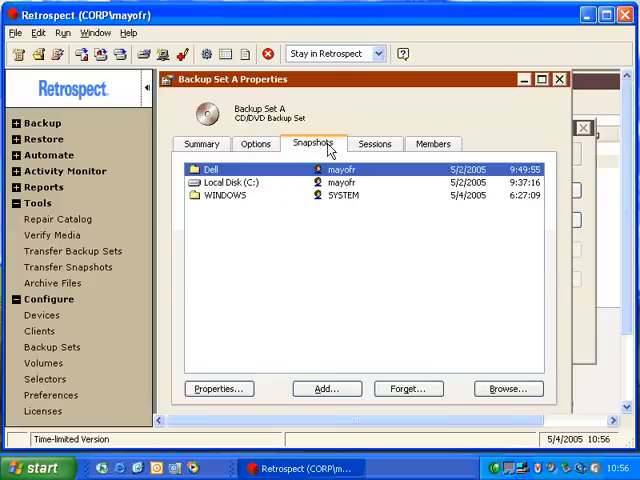
mouse_move(456, 312)
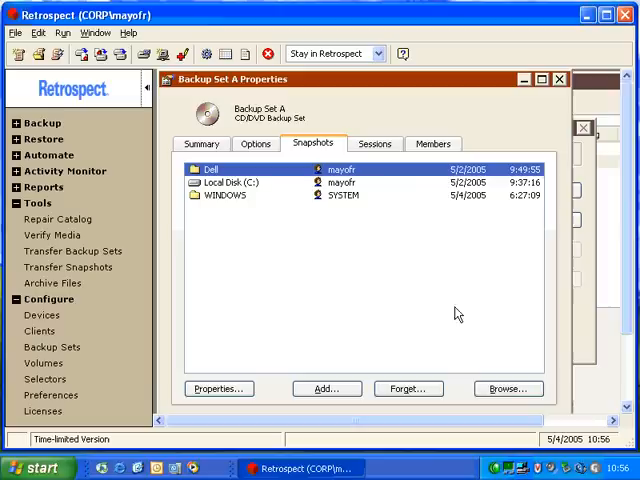
double_click(210, 168)
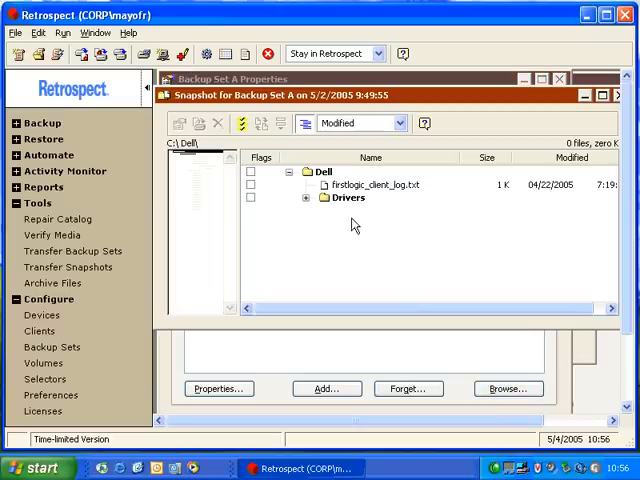
left_click(312, 196)
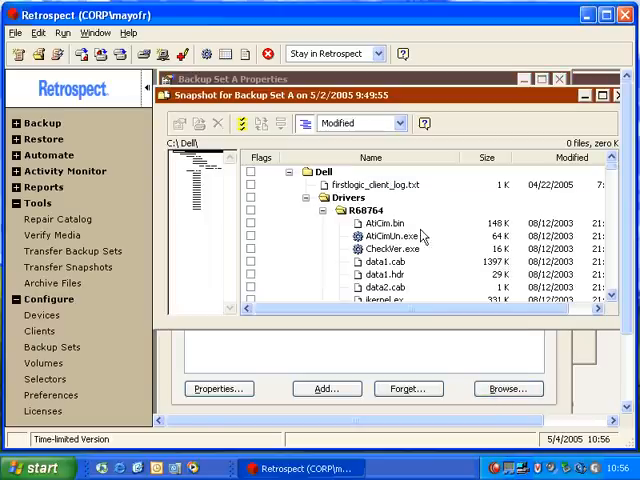
mouse_move(262, 238)
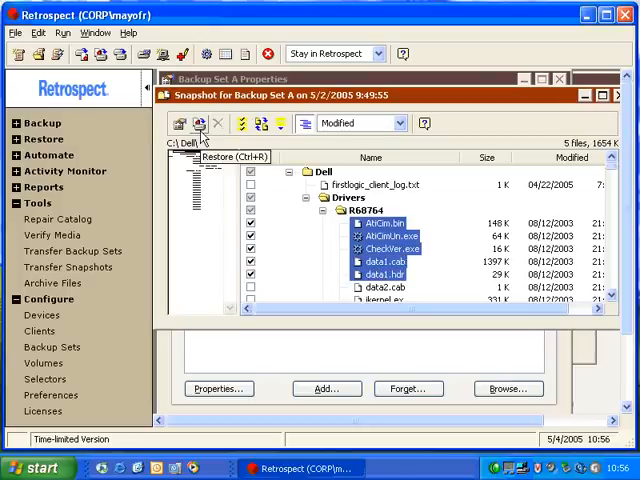
left_click(198, 124)
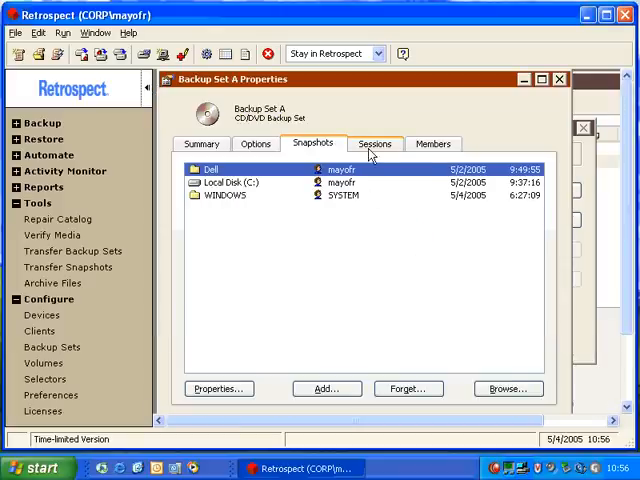
Look over Backup Set A's sessions, then mark member 1-Backup Set A as missing.
left_click(374, 144)
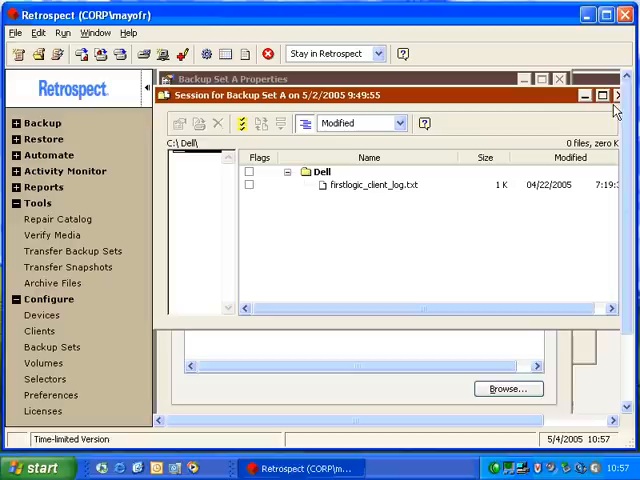
left_click(628, 96)
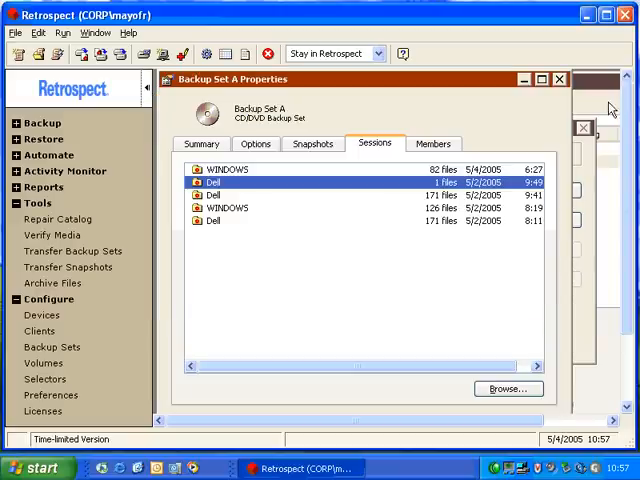
left_click(432, 144)
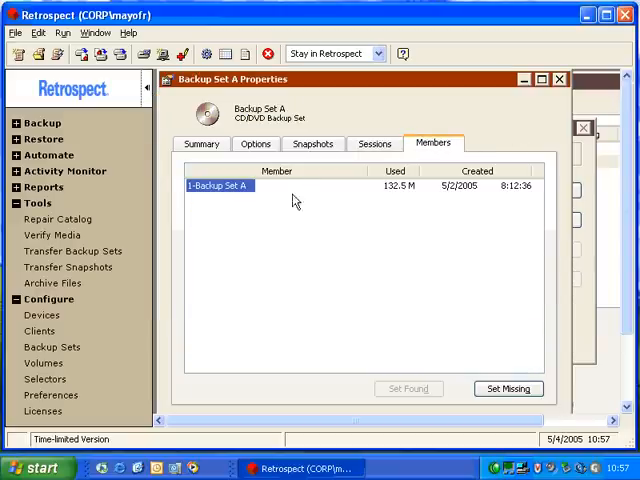
left_click(508, 388)
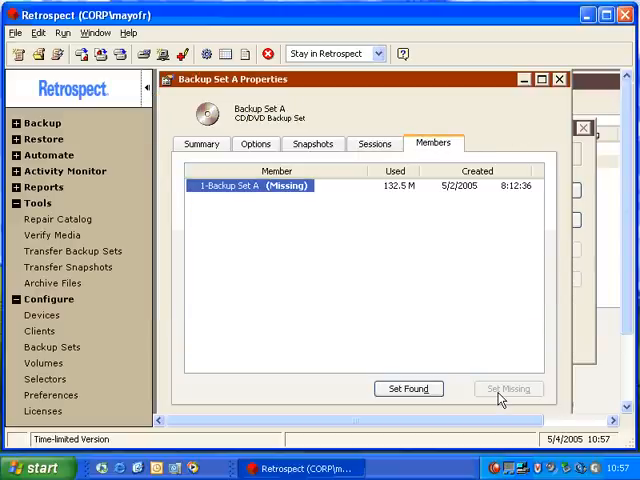